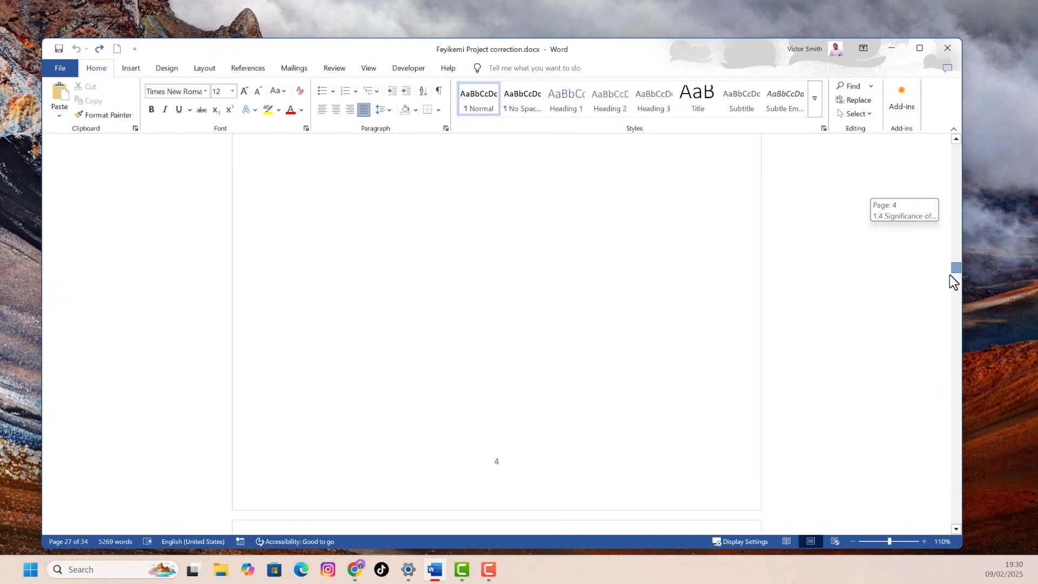
Delete the empty content after the last reference, shrinking the document from 34 to 30 pages.
scroll(down, 3)
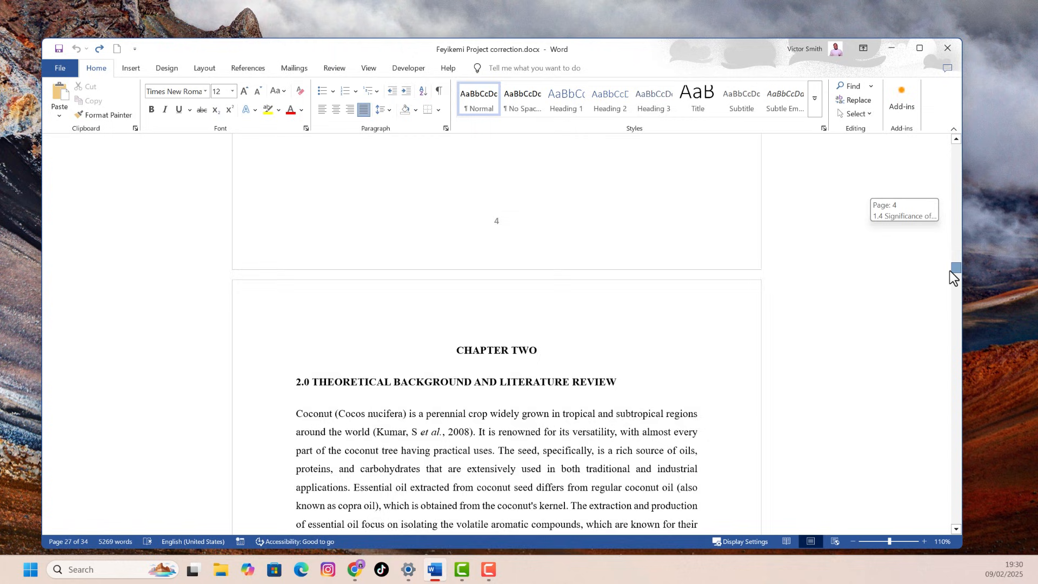
scroll(up, 3)
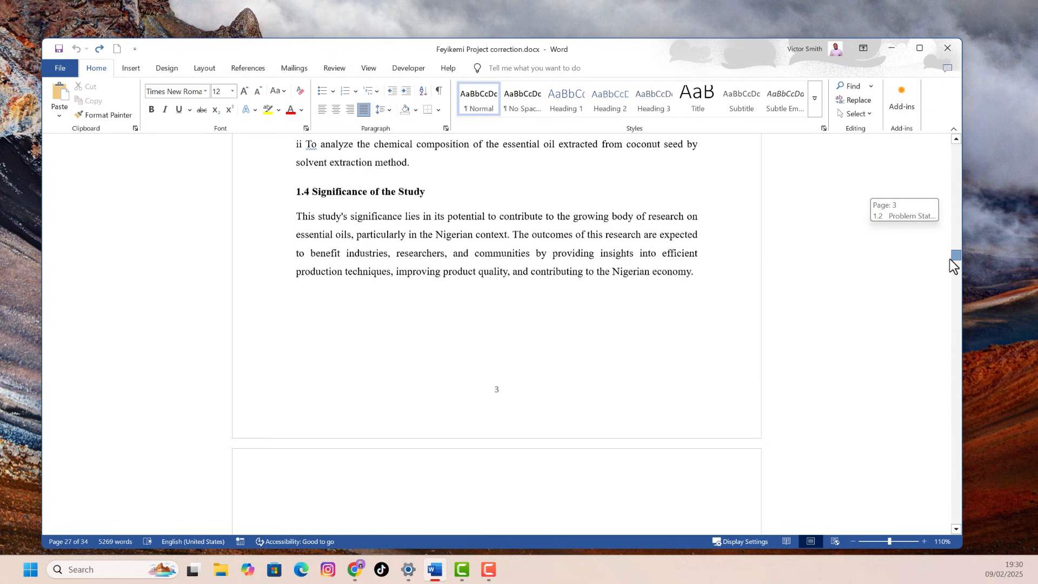
scroll(down, 3)
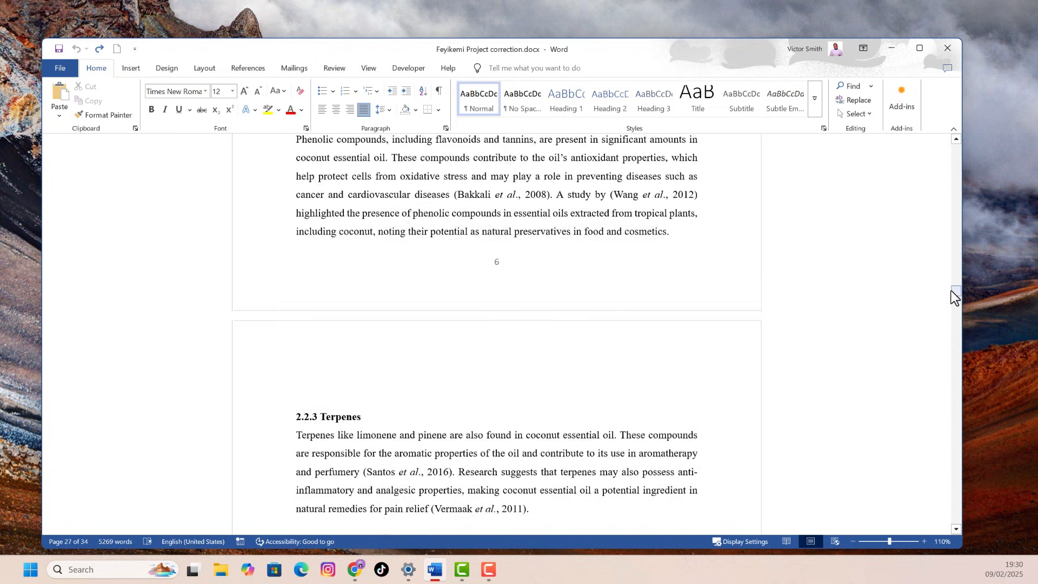
scroll(down, 3)
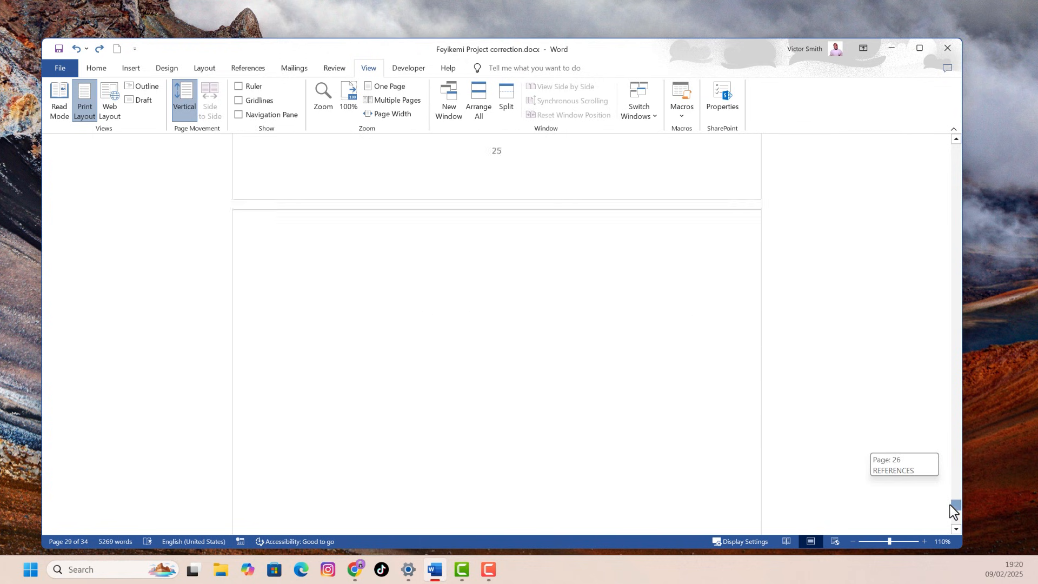
scroll(down, 3)
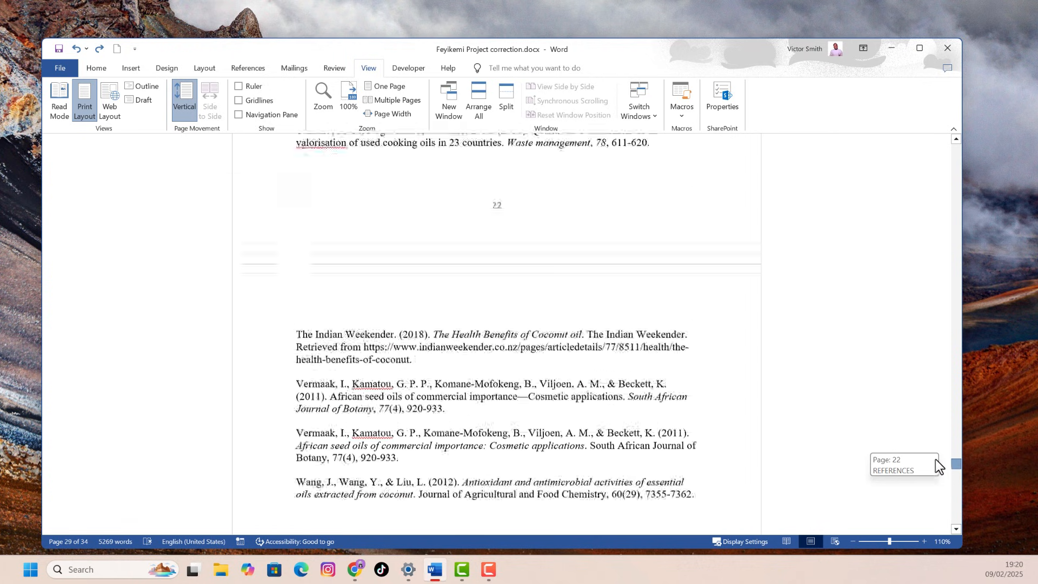
scroll(down, 3)
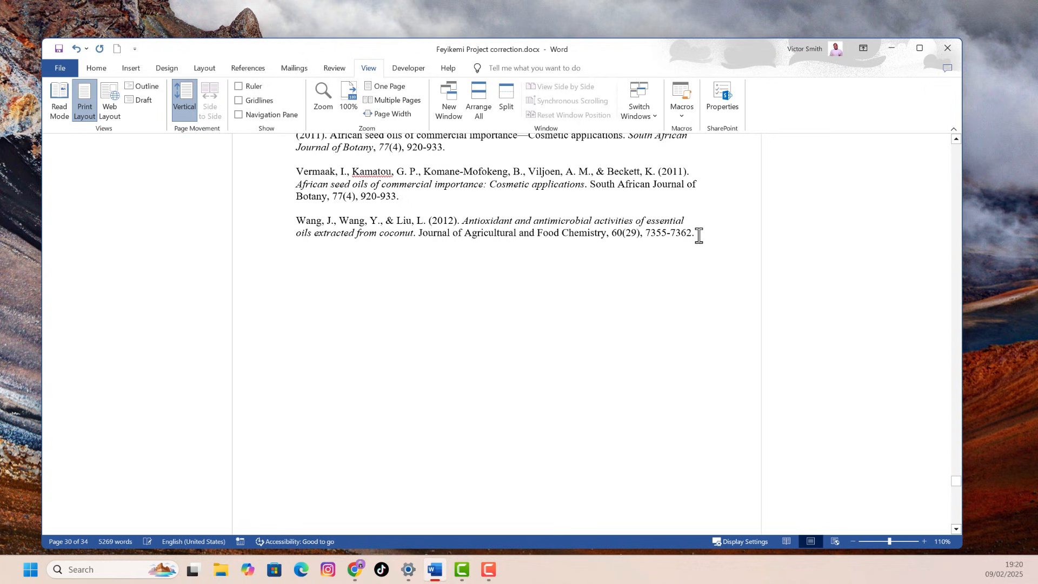
key(Delete)
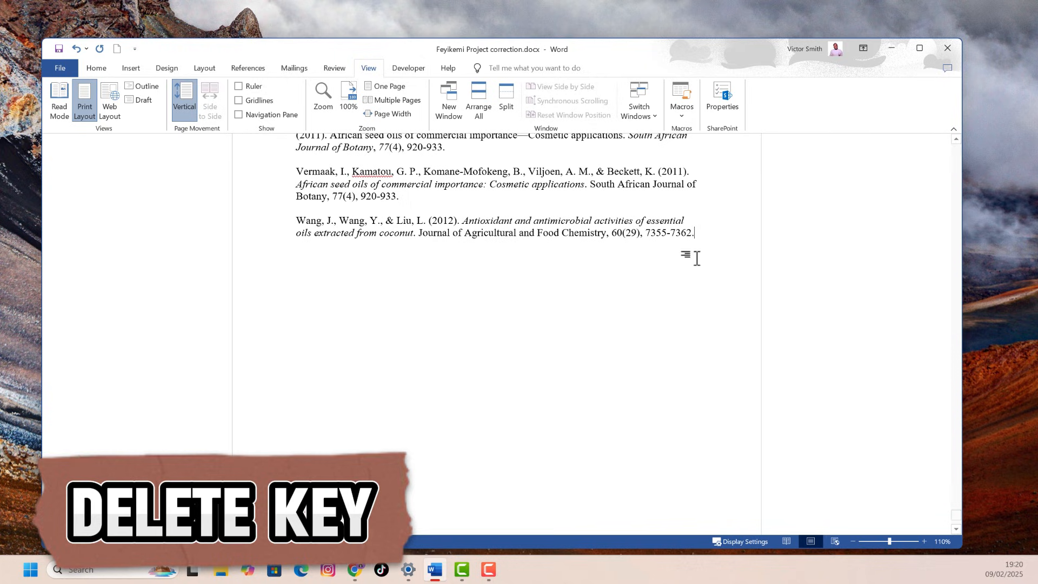
key(delete)
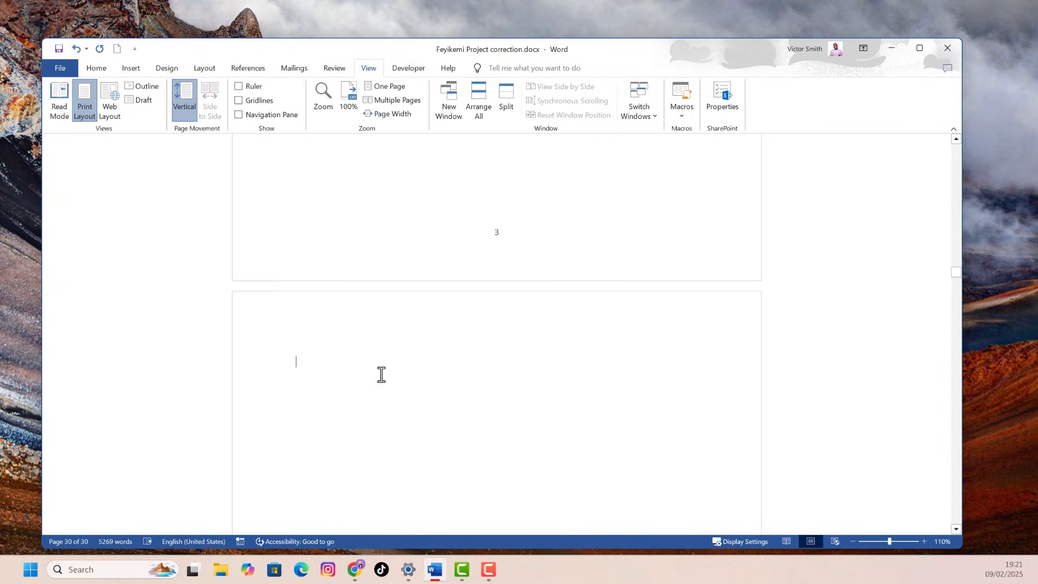
Backspace away the blank page so Chapter Two follows chapter one, leaving 29 pages.
key(backspace)
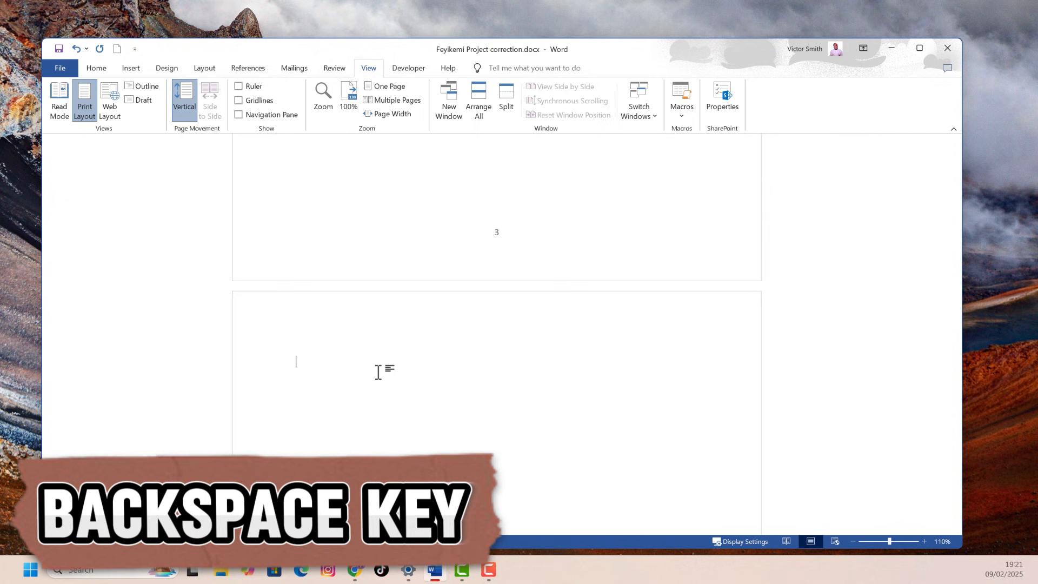
key(backspace)
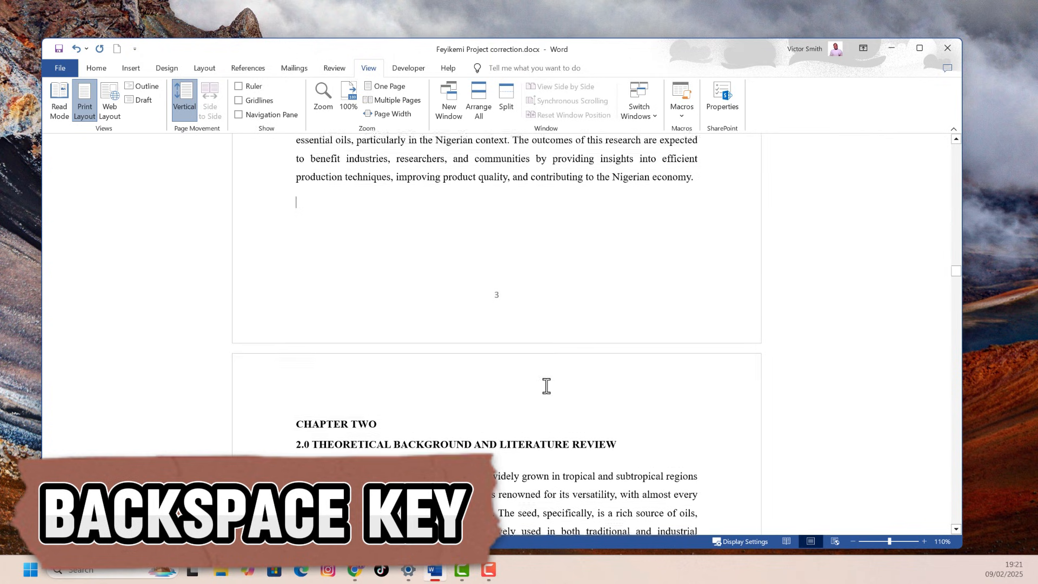
scroll(up, 3)
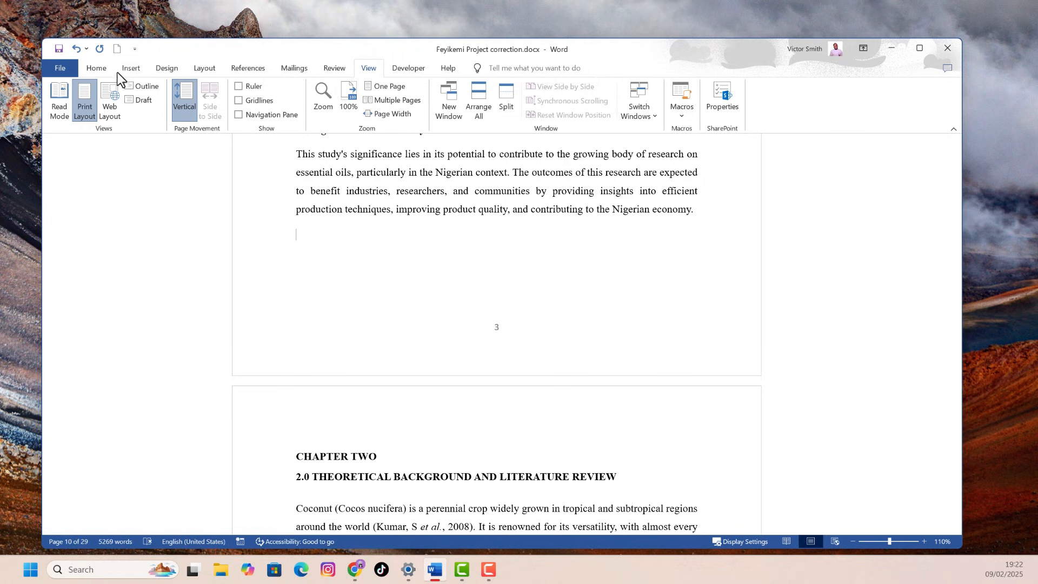
Turn on the Navigation Pane in Pages view, revealing blank thumbnails for pages 12–14.
click(97, 67)
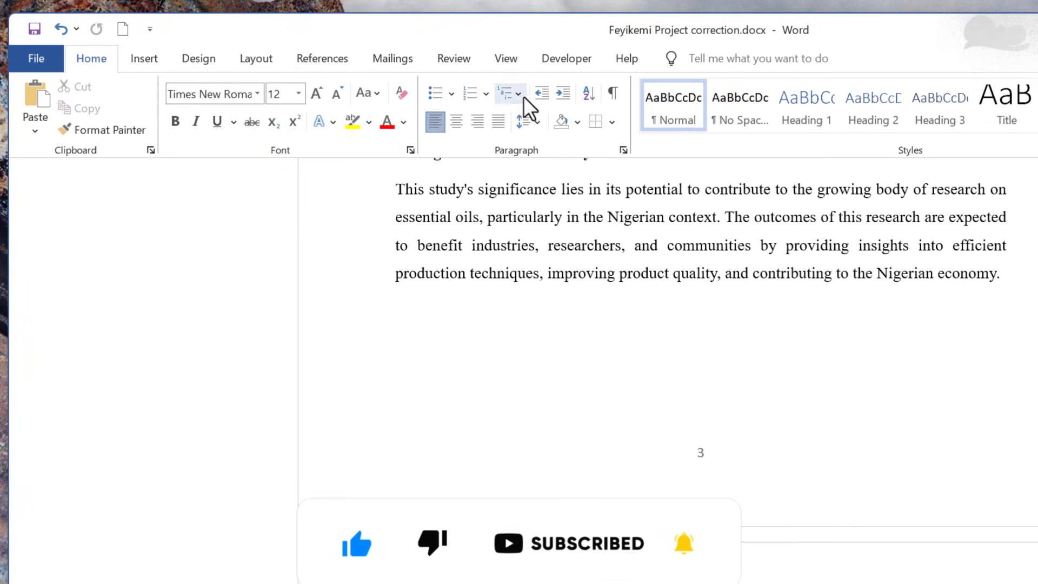
click(504, 58)
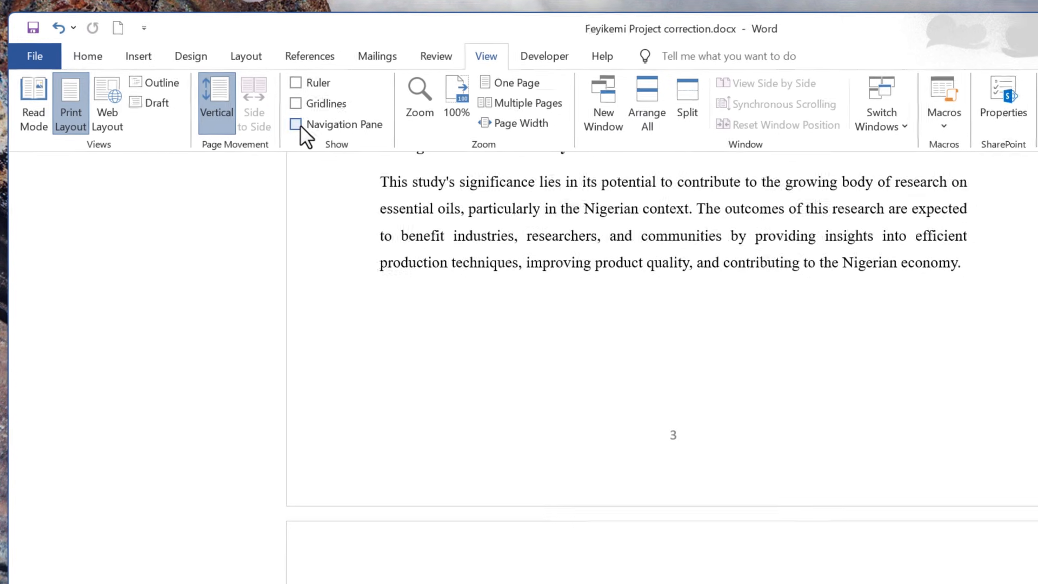
click(296, 124)
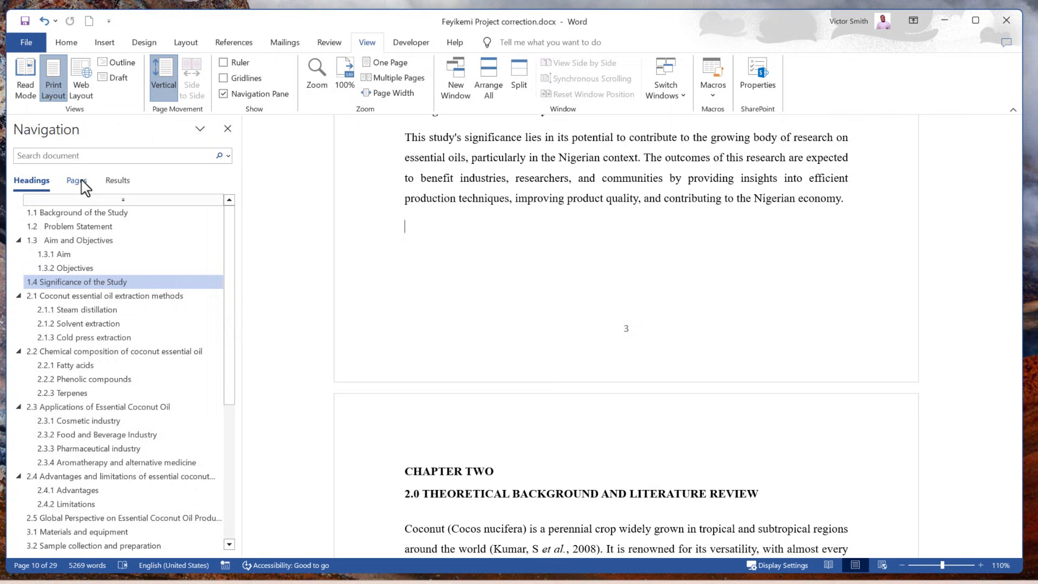
click(75, 181)
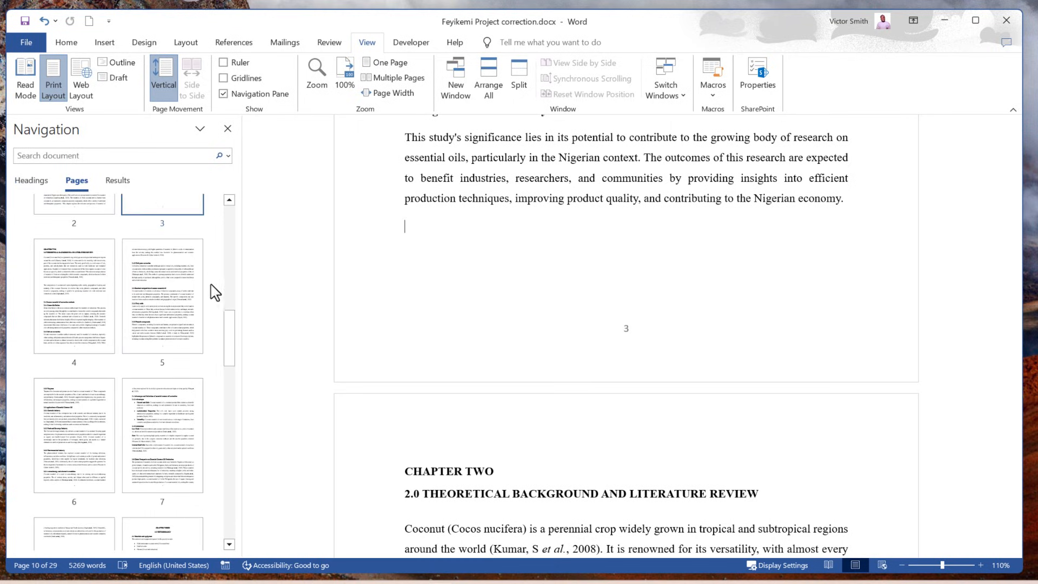
scroll(down, 3)
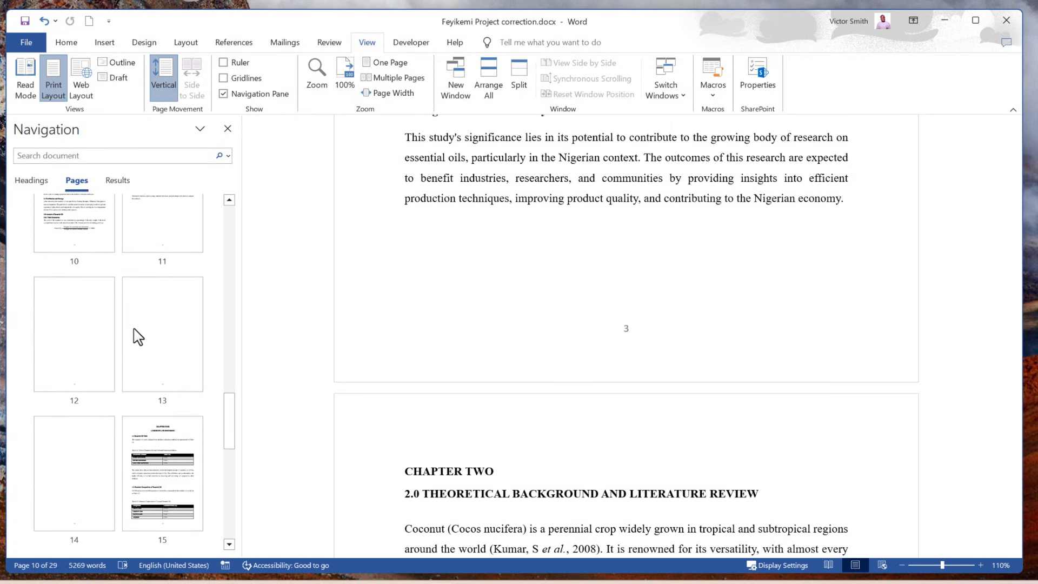
Use Go To with \page to select a blank page before Chapter Four and remove it, leaving 28 pages.
key(ctrl+g)
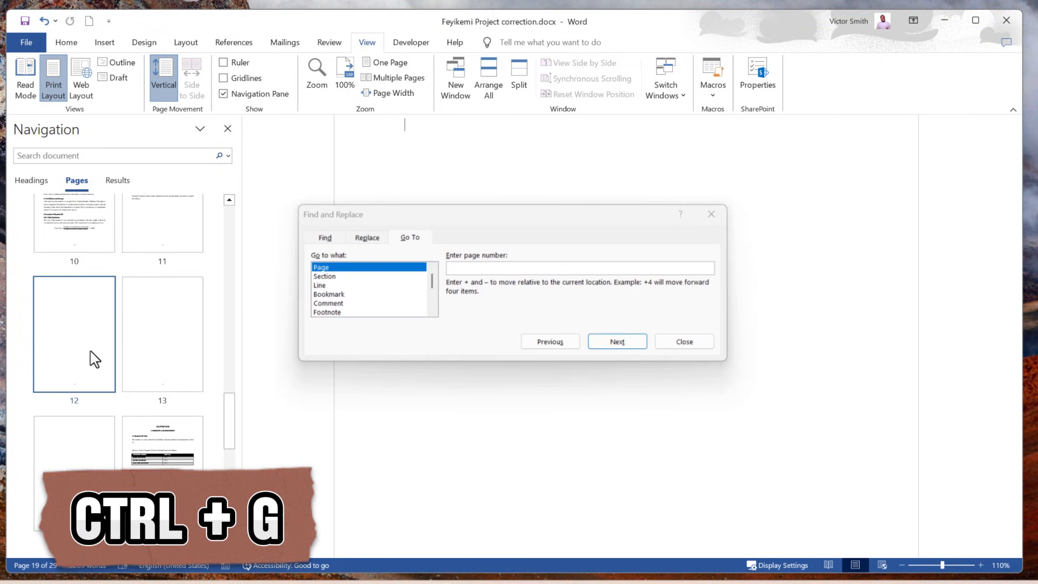
text(\pa)
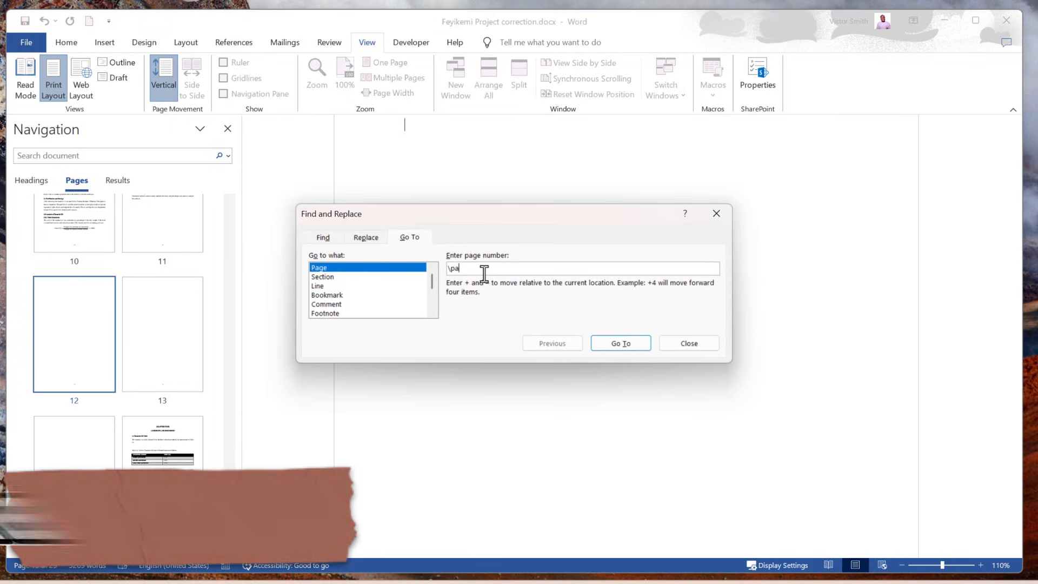
text(ge)
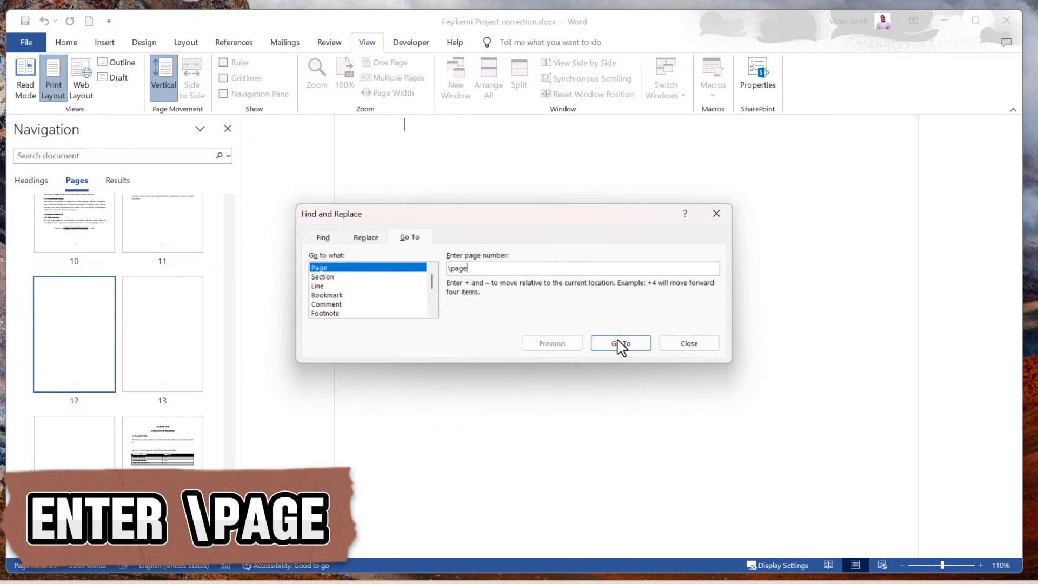
click(619, 343)
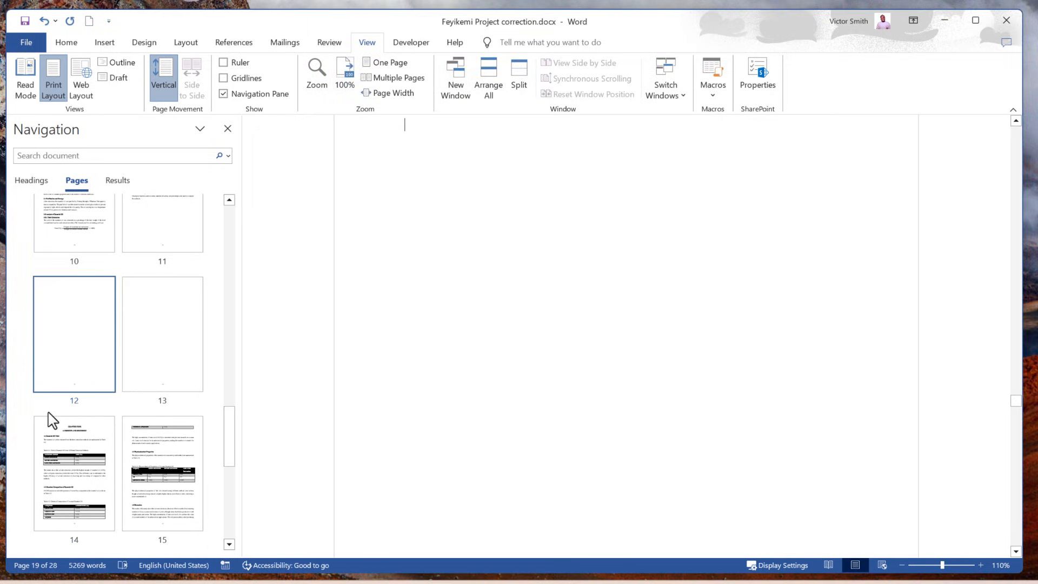
click(161, 333)
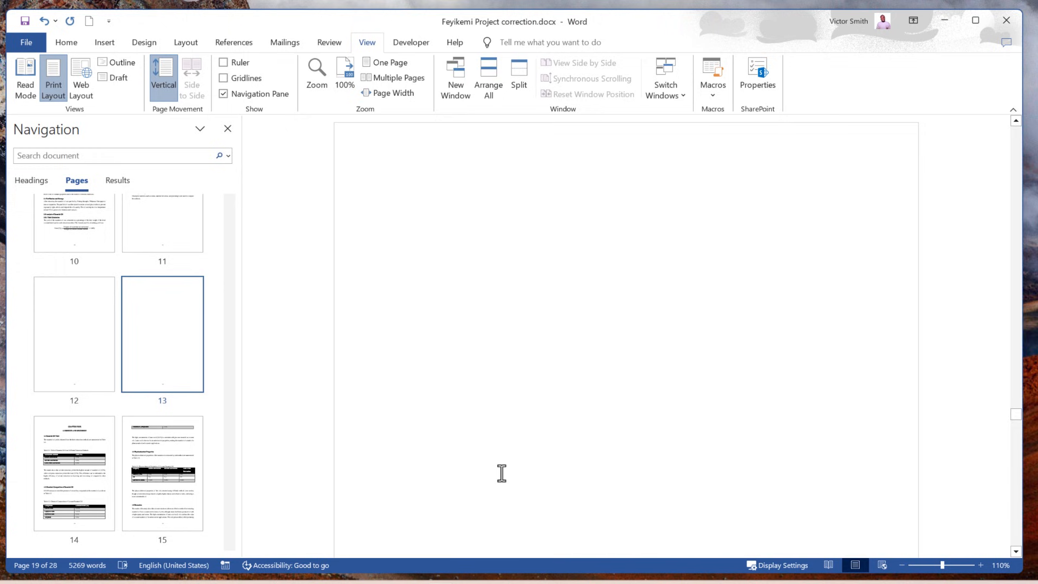
Remove the remaining blank pages before Chapter Four, reaching 26 pages, and return to Chapter Three.
click(74, 333)
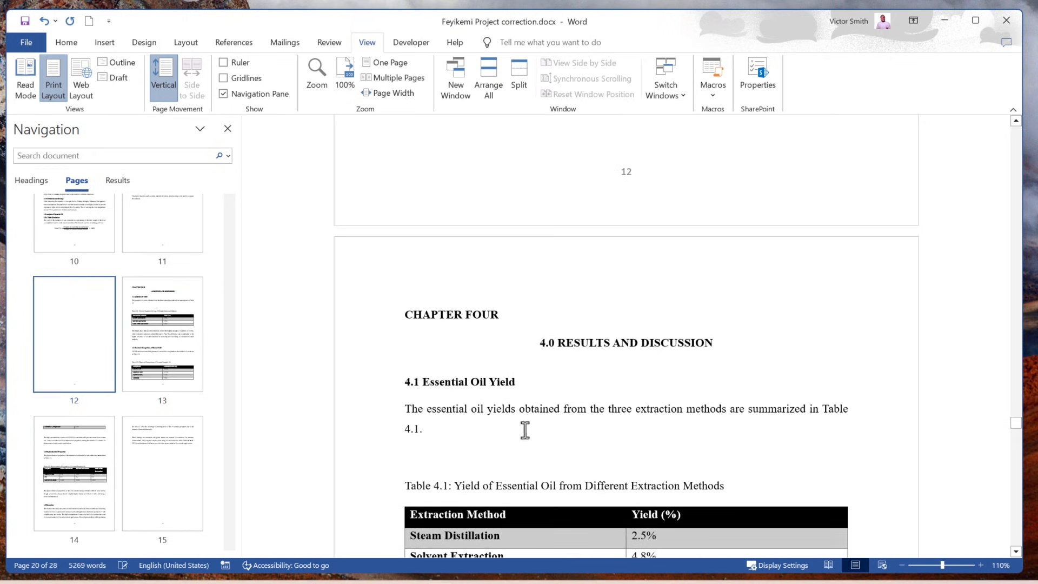
scroll(up, 3)
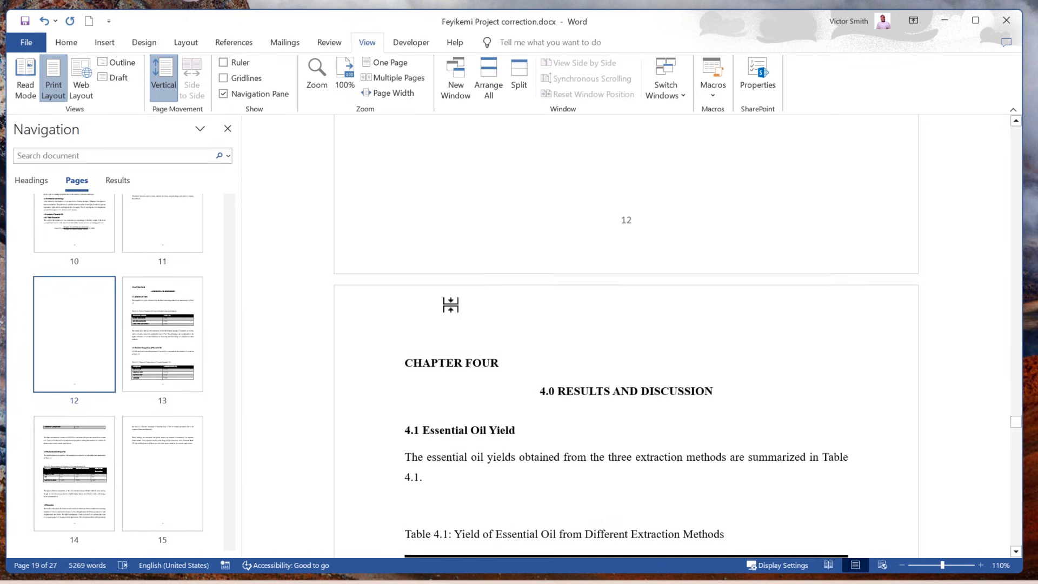
scroll(up, 3)
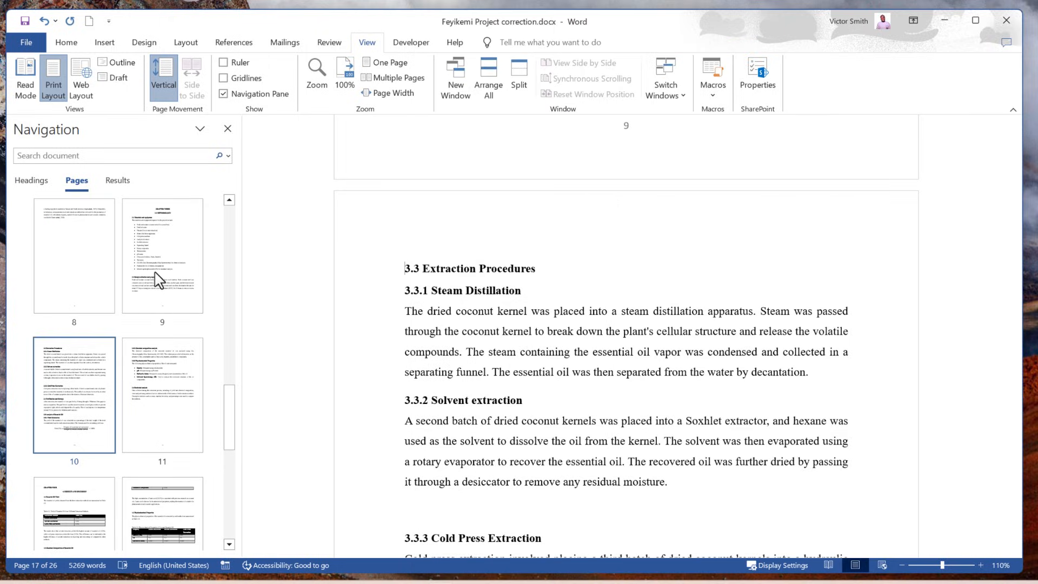
click(161, 255)
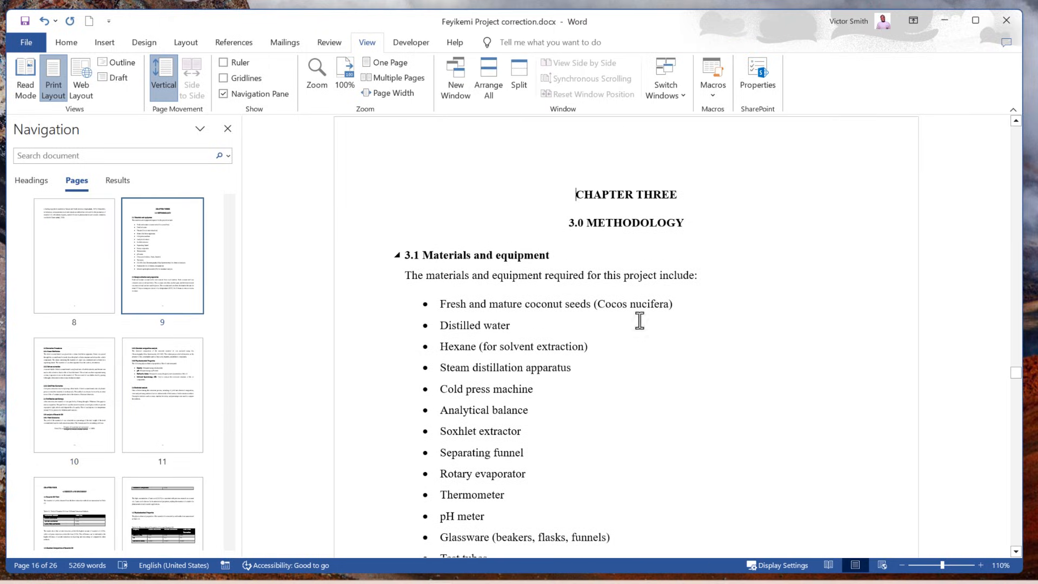
mouse_move(608, 330)
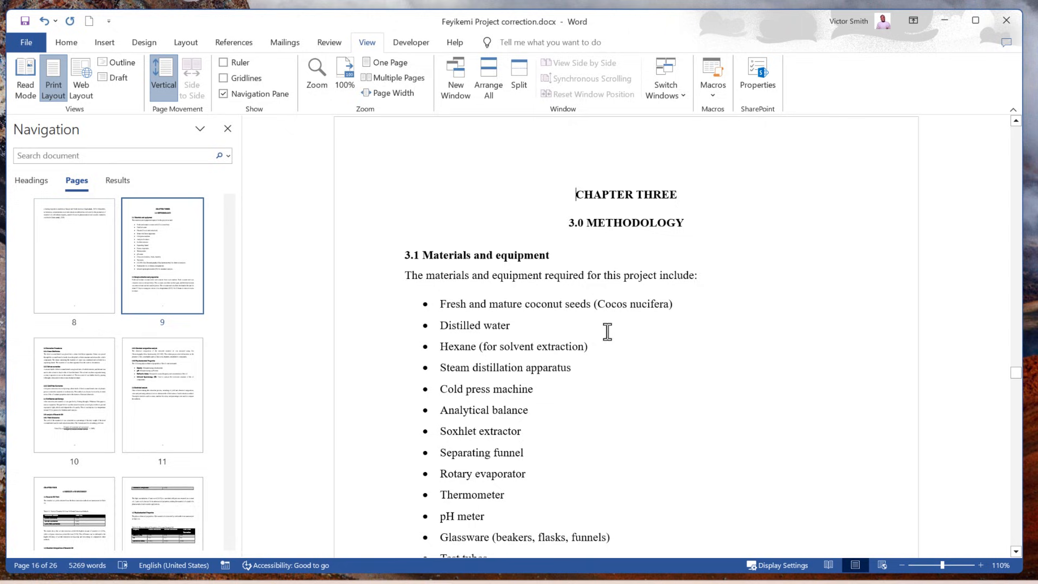
Select a whole page via Go To \page and delete it, bringing the document to 25 pages.
key(ctrl+g)
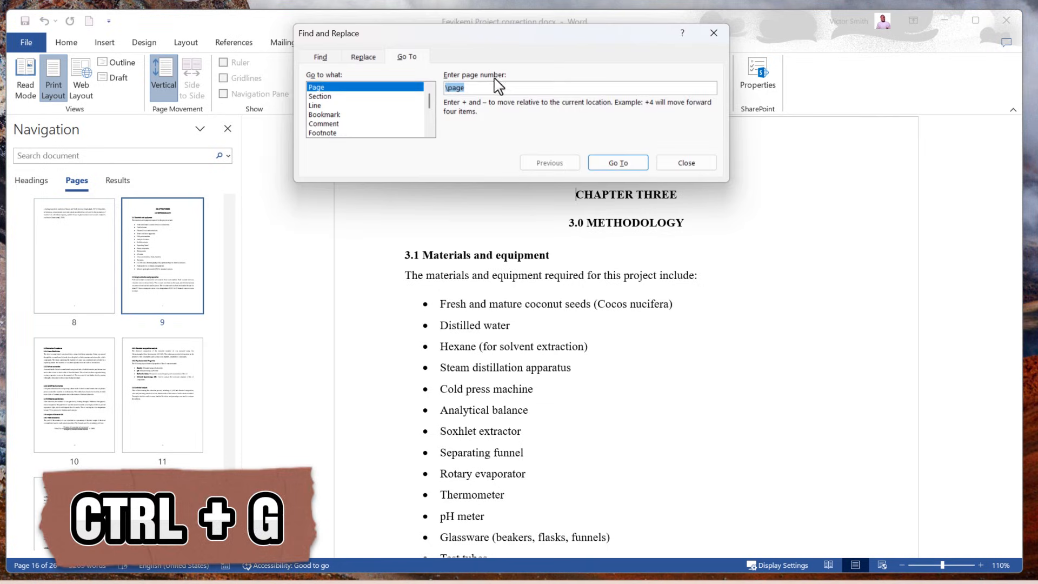
mouse_move(616, 162)
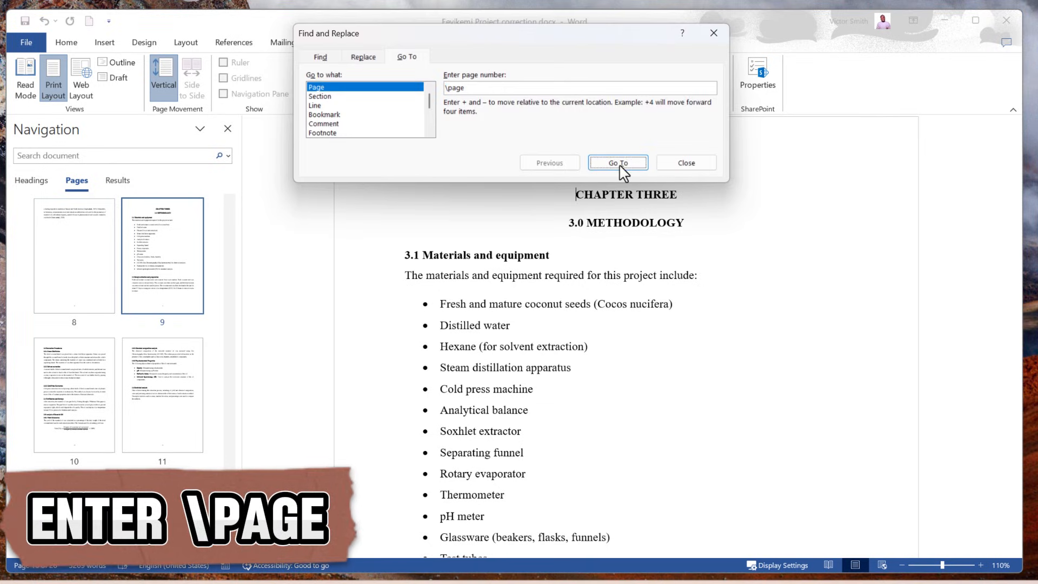
click(616, 162)
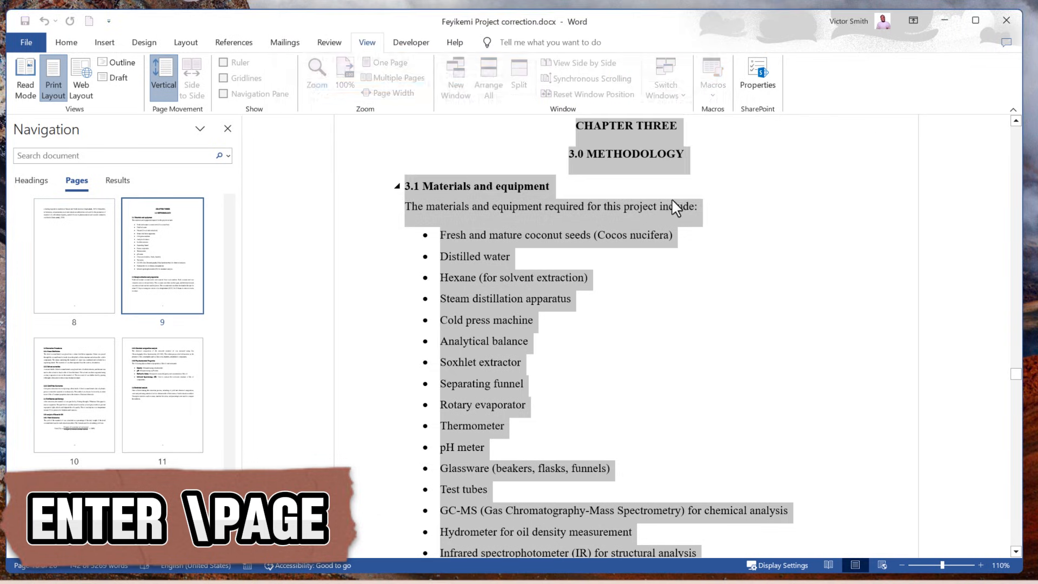
click(225, 93)
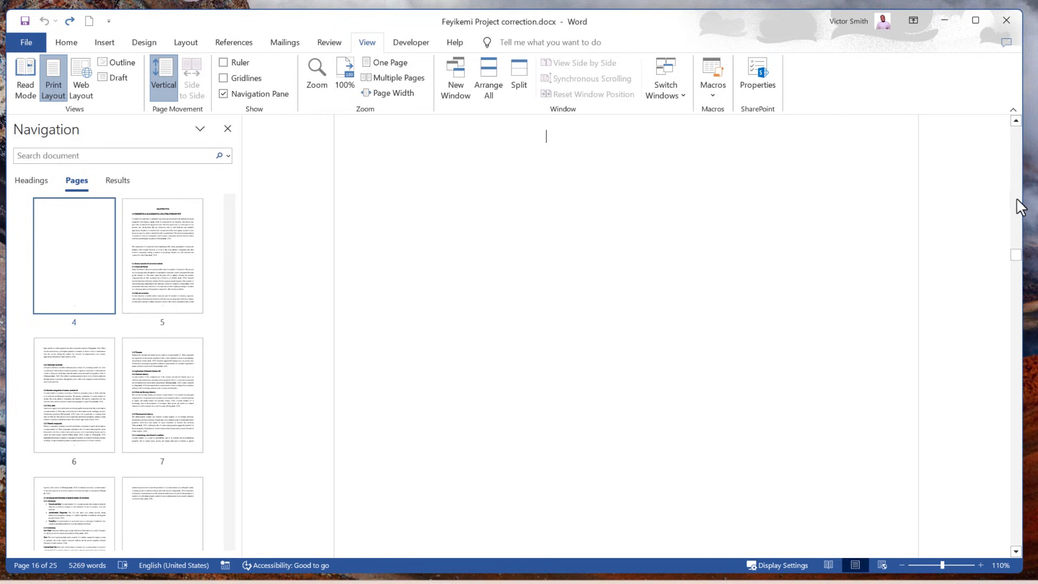
Scroll the thumbnails to the document's end and jump to blank page 25.
scroll(down, 3)
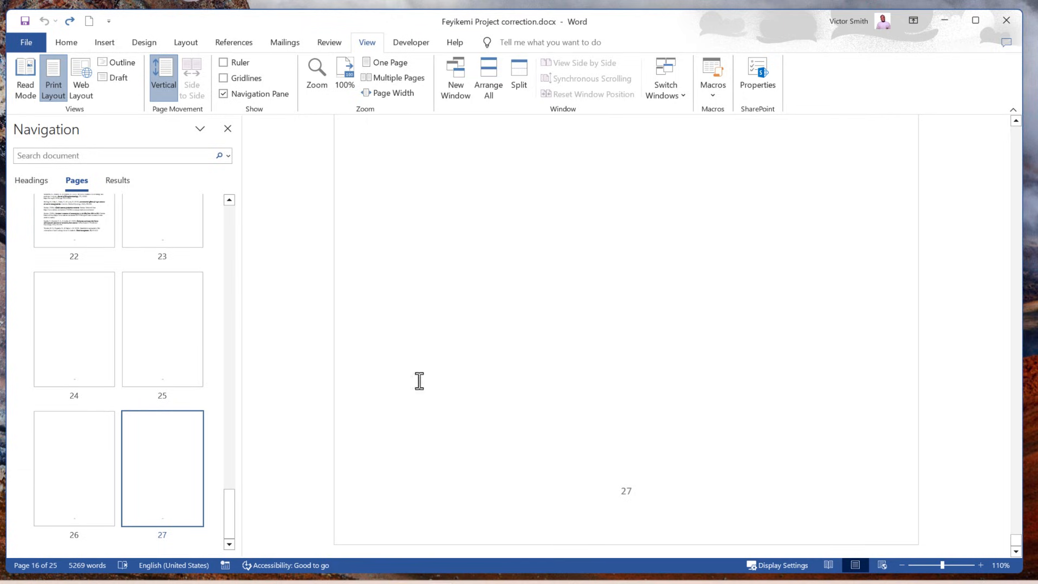
mouse_move(164, 329)
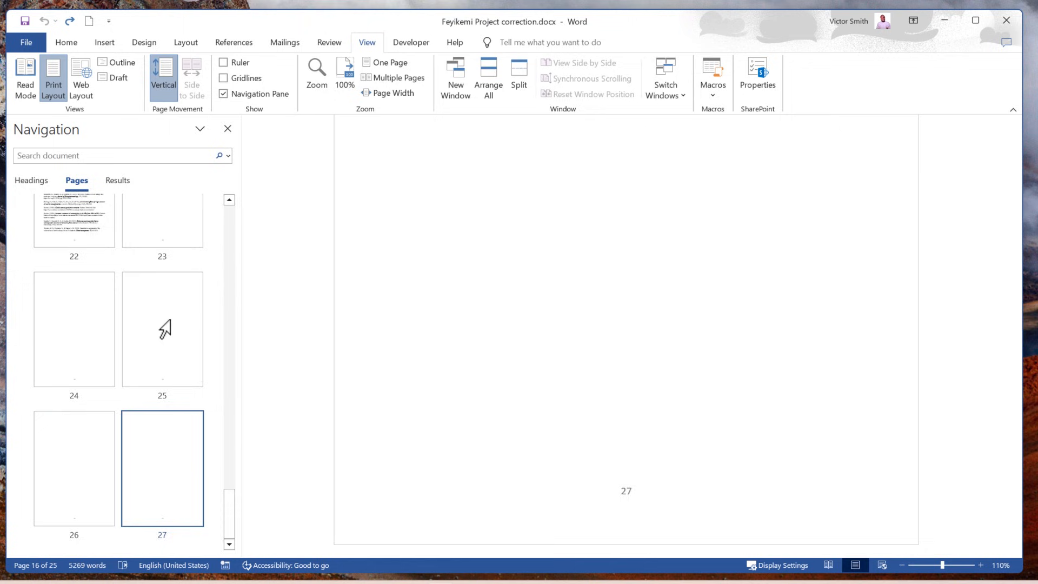
click(66, 42)
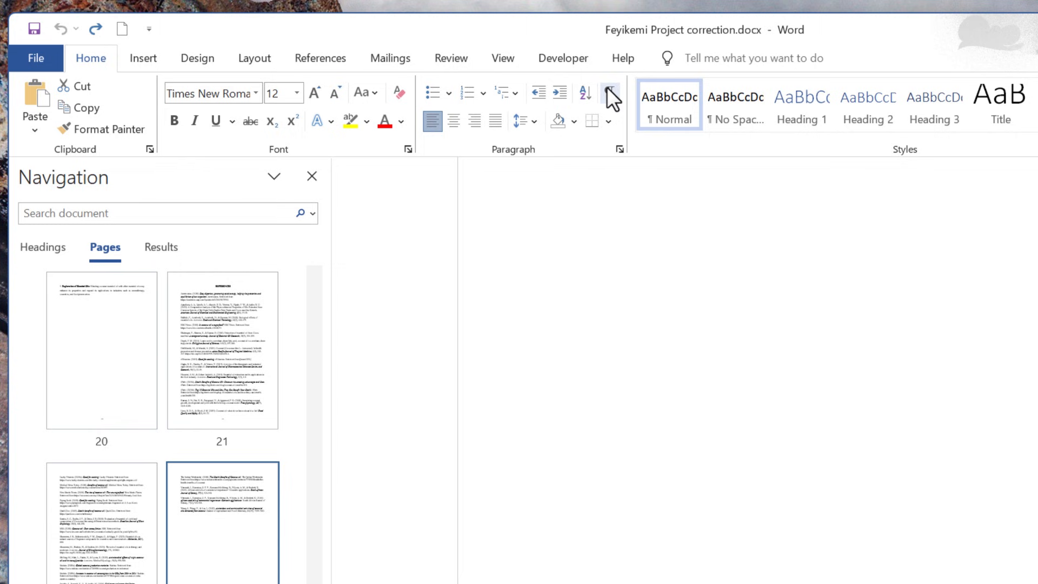
mouse_move(610, 93)
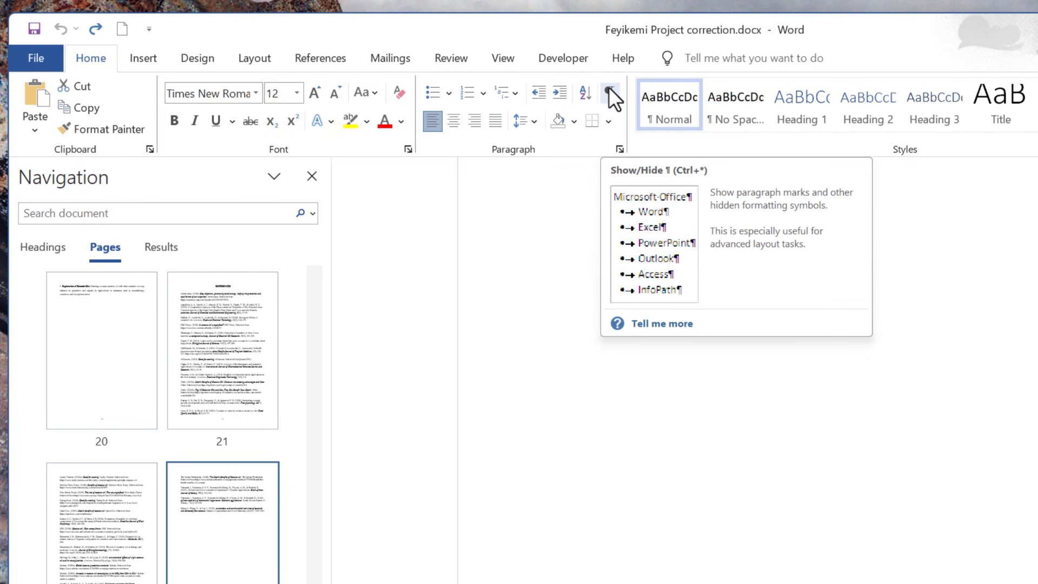
Show paragraph marks and review the empty paragraphs after the Wang et al. reference.
click(608, 91)
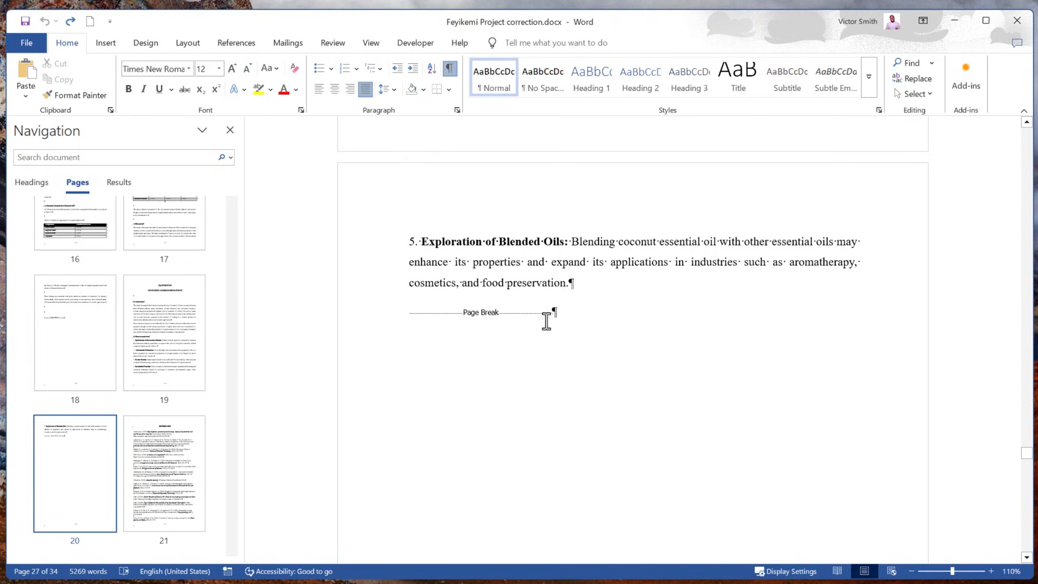
scroll(up, 3)
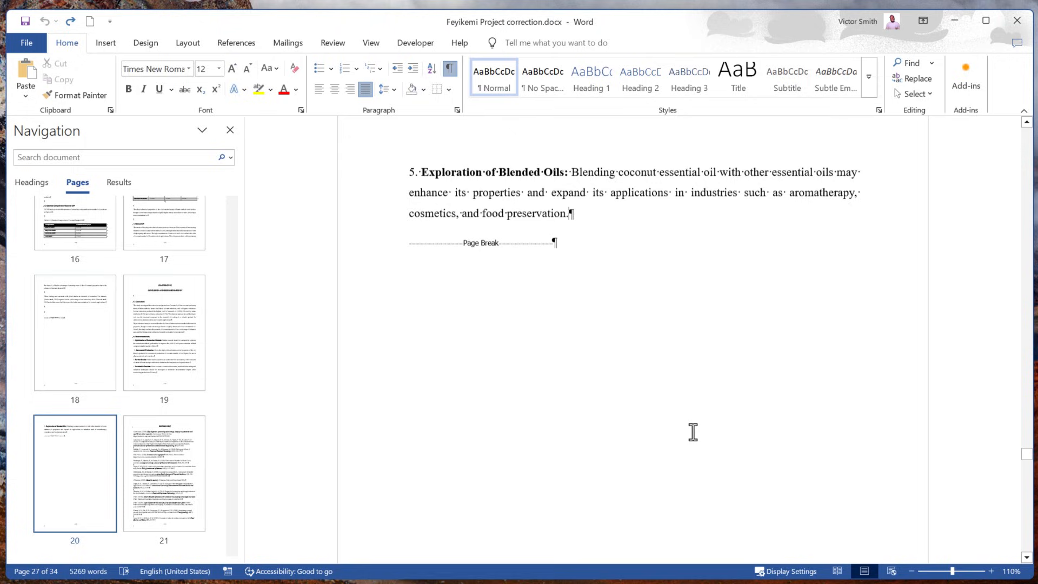
scroll(down, 3)
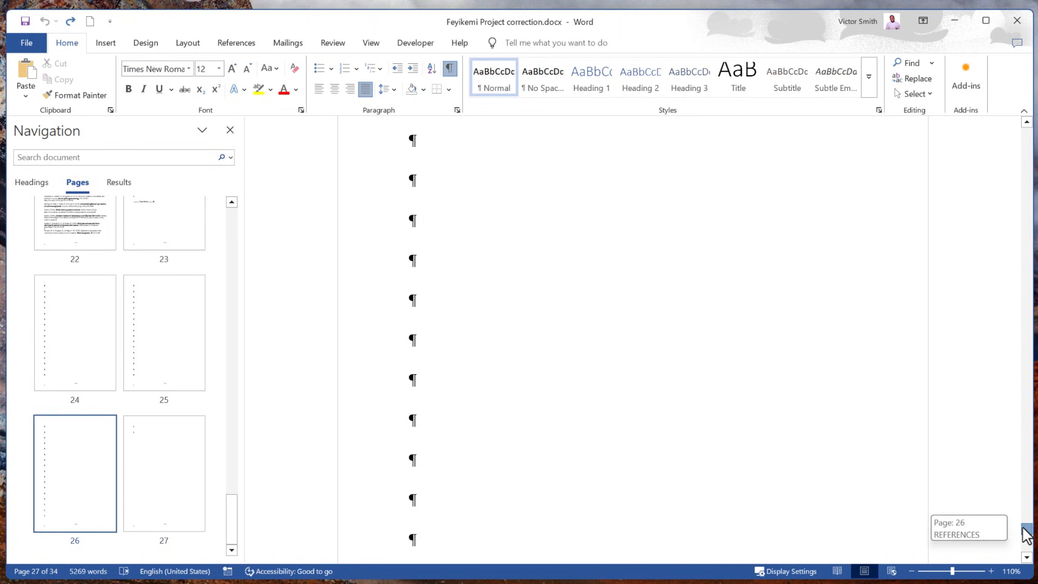
scroll(up, 3)
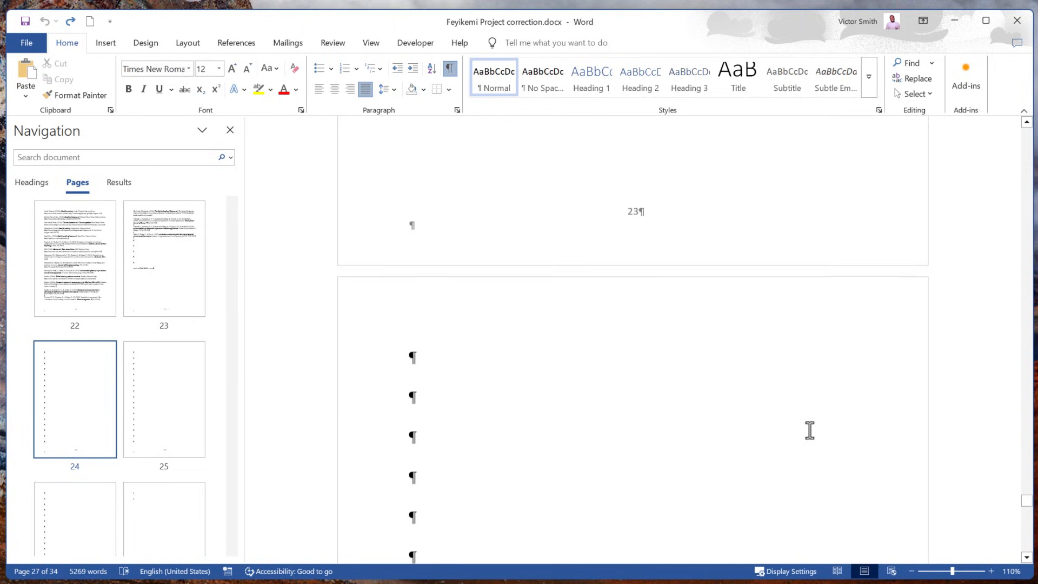
scroll(up, 3)
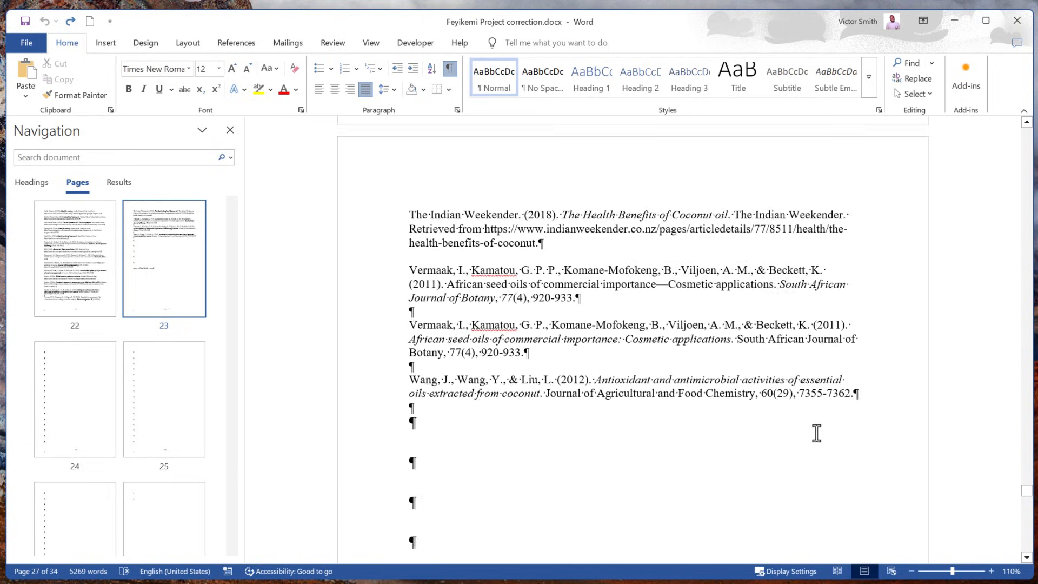
scroll(down, 3)
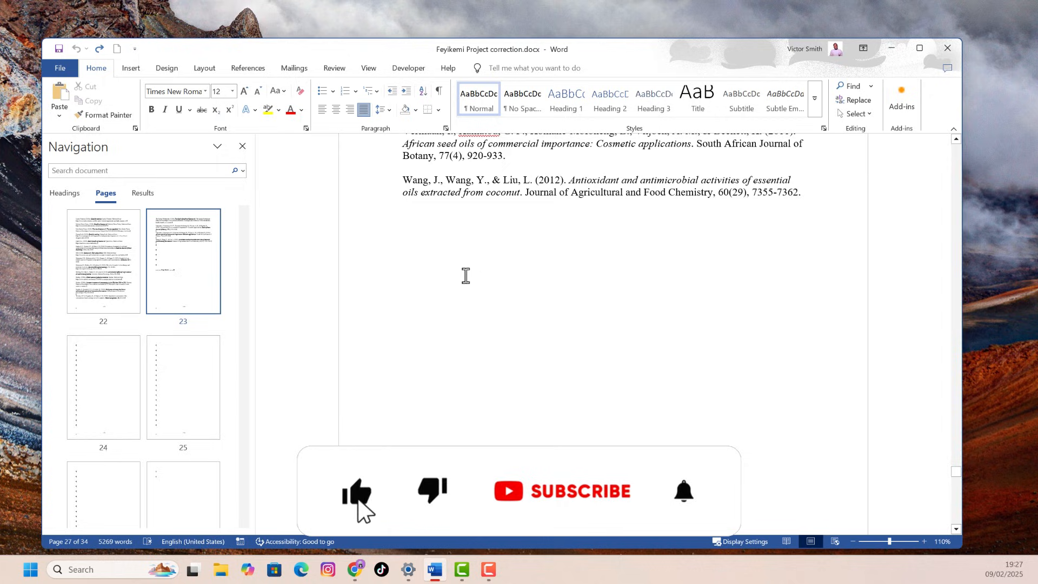
Hide the paragraph marks again so the references page shows as plain text.
click(561, 491)
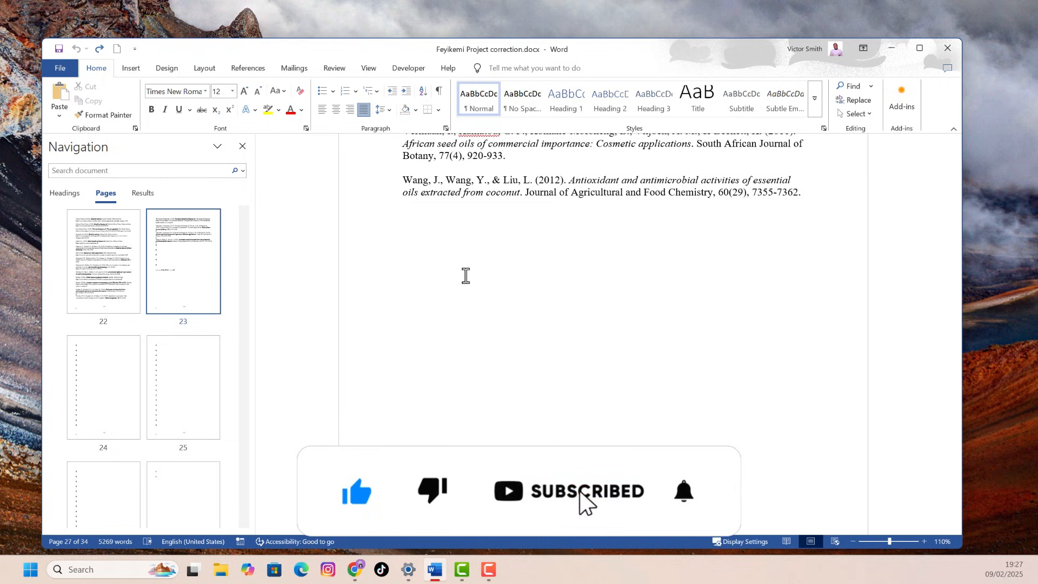